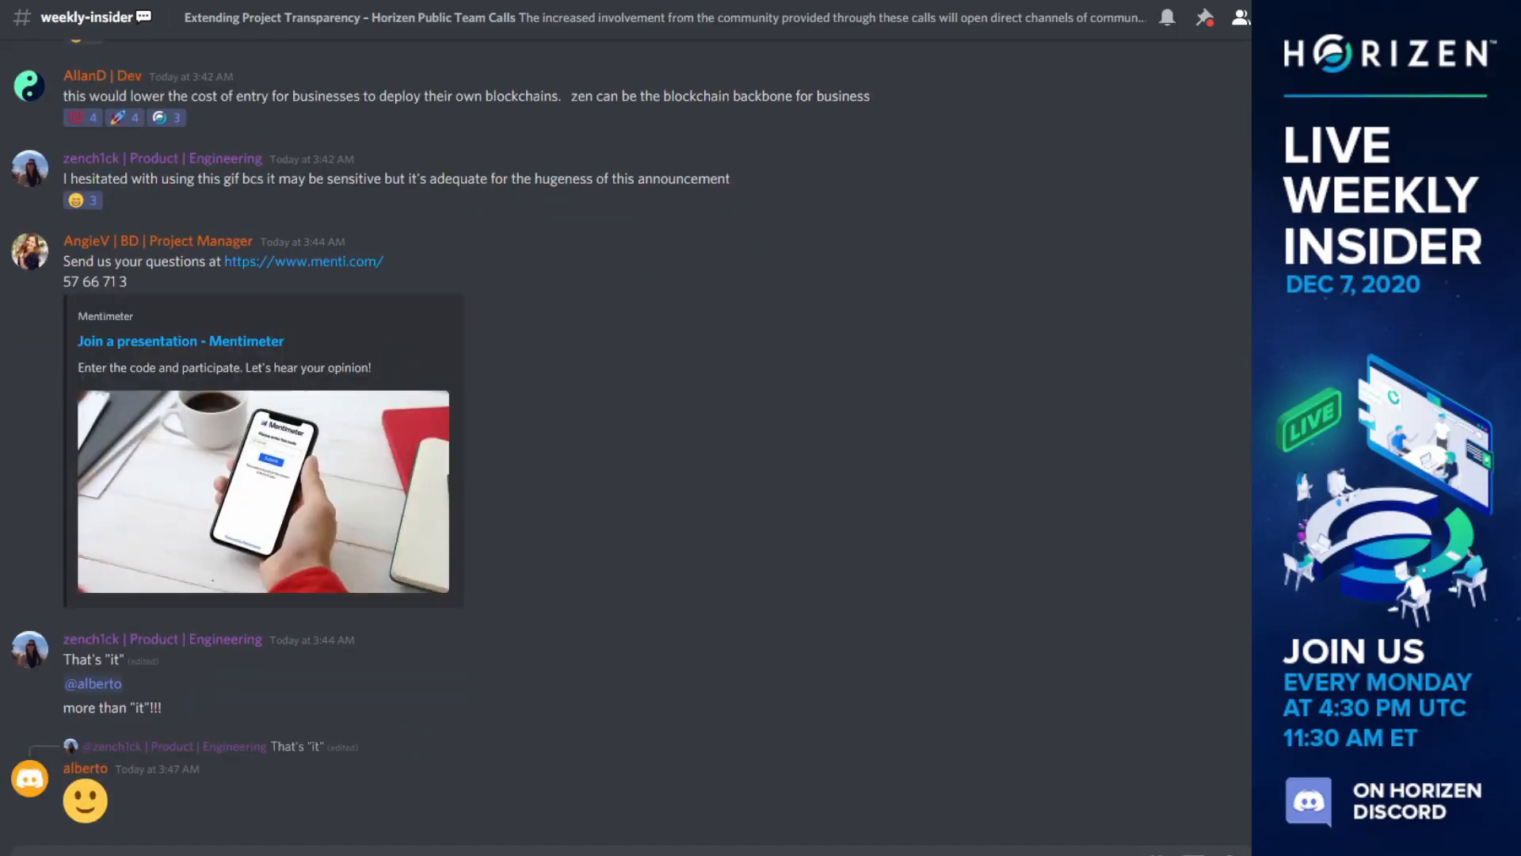
Catch up to the latest weekly-insider messages and add a reaction to the smiley reply, raising its count to 2.
scroll("down", 3)
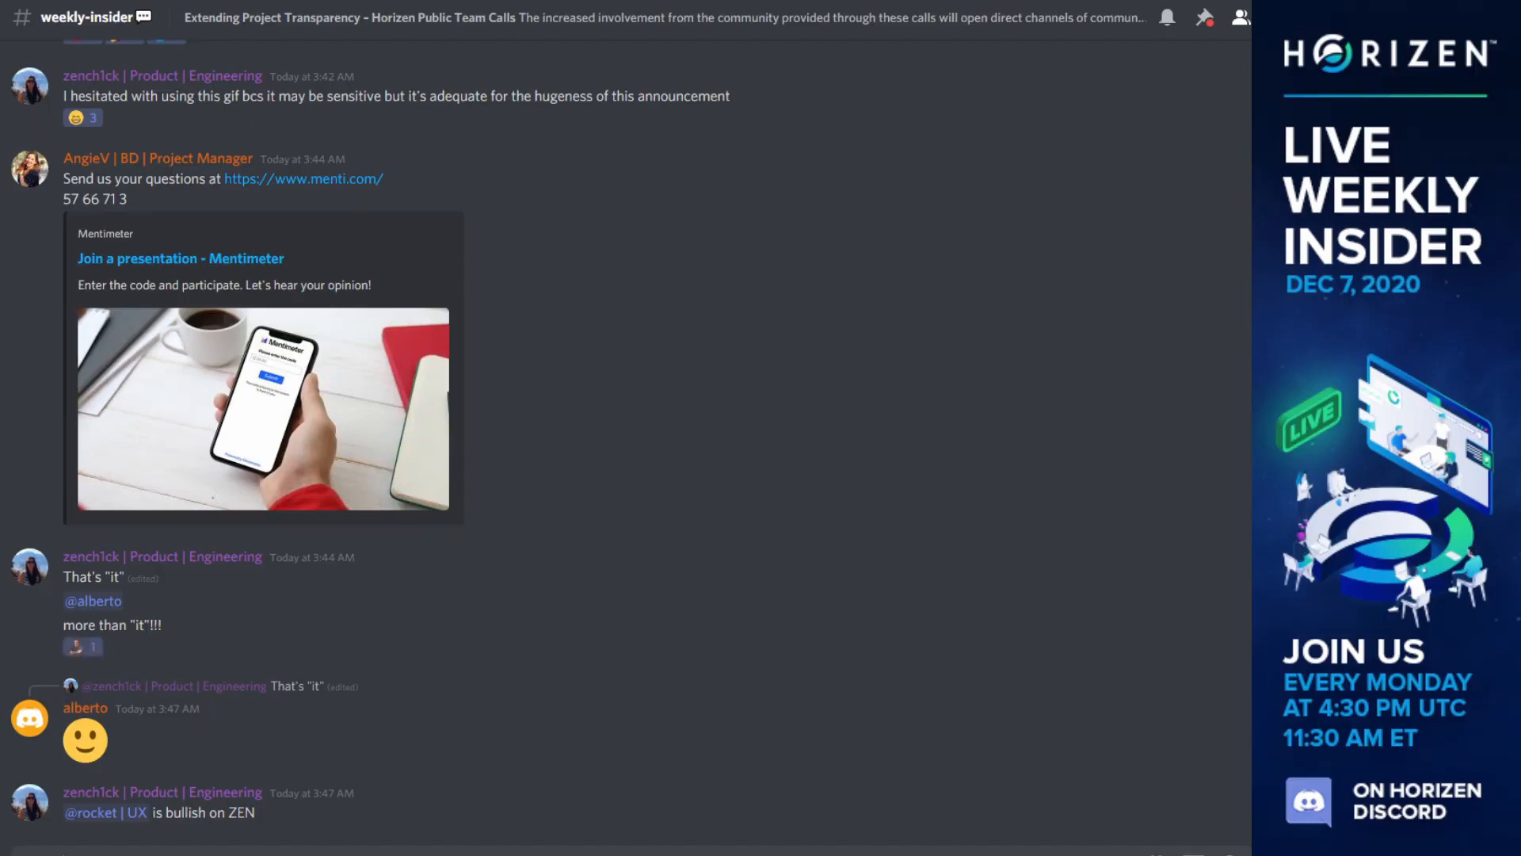
scroll("down", 3)
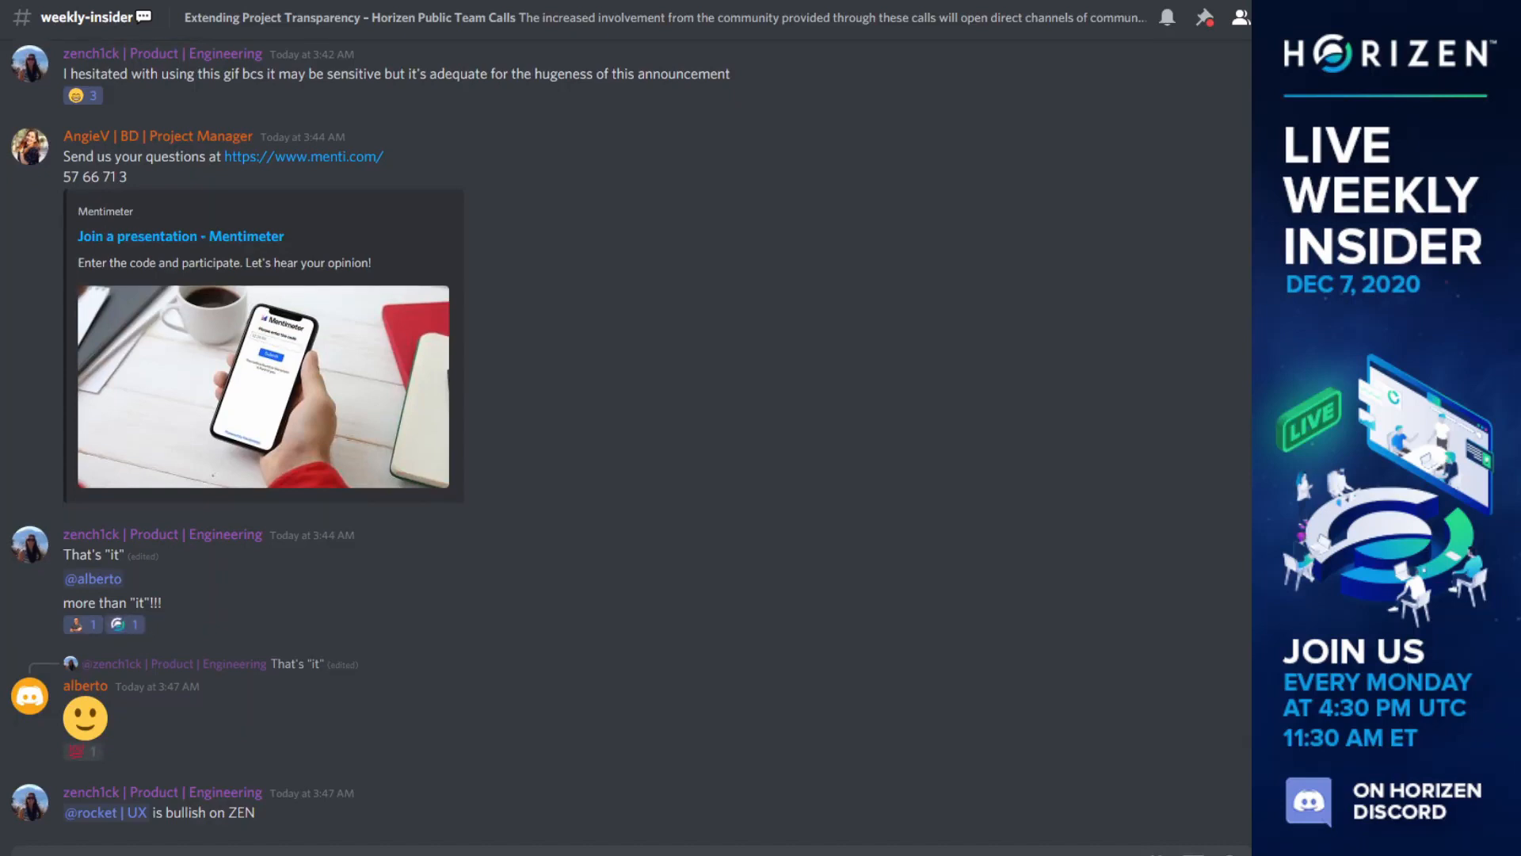
left_click(82, 751)
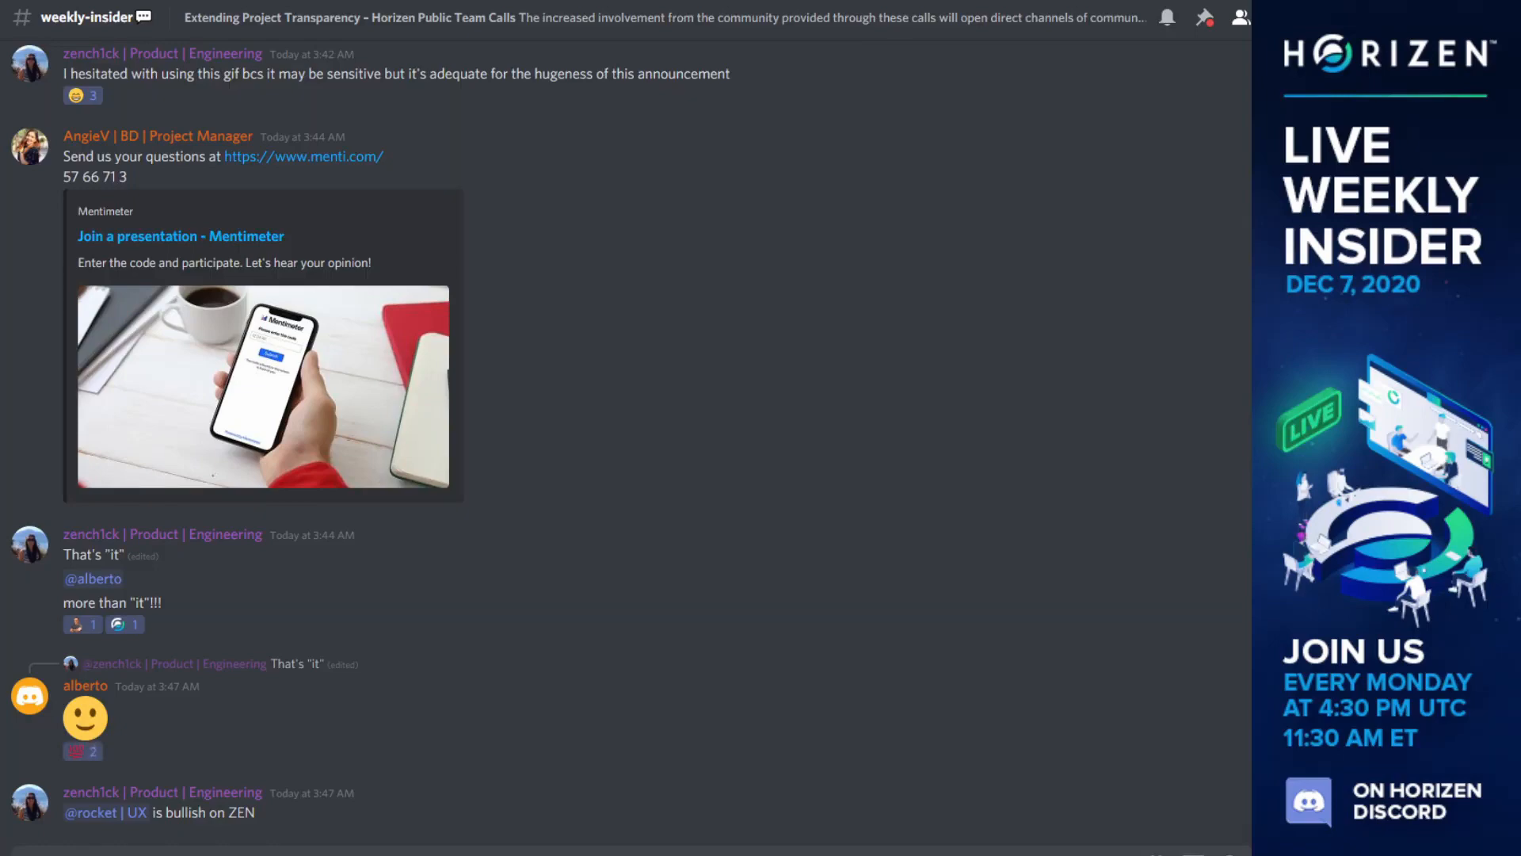